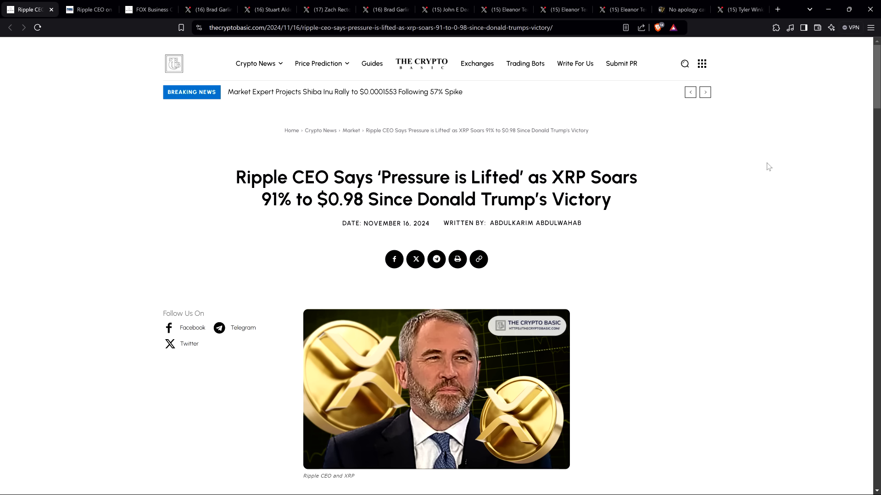
mouse_move(710, 176)
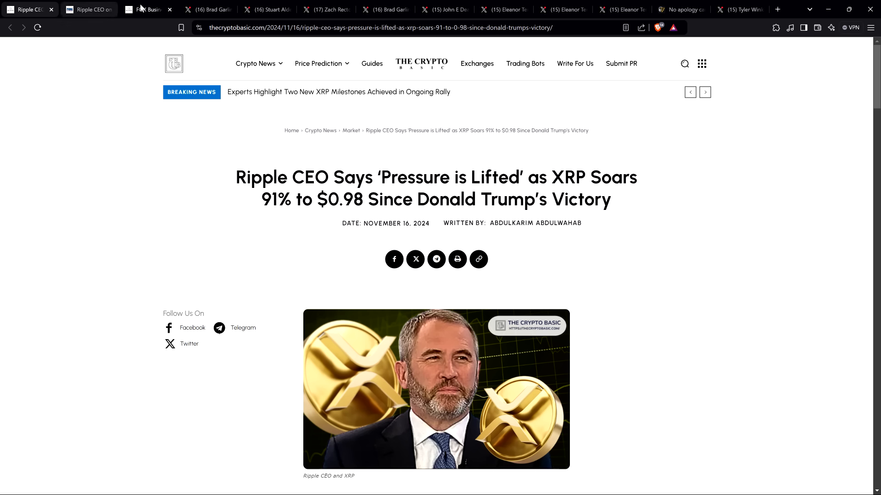
- Show The Crypto Basic article where FOX Business confirms the Ripple CEO's Trump meeting
left_click(147, 9)
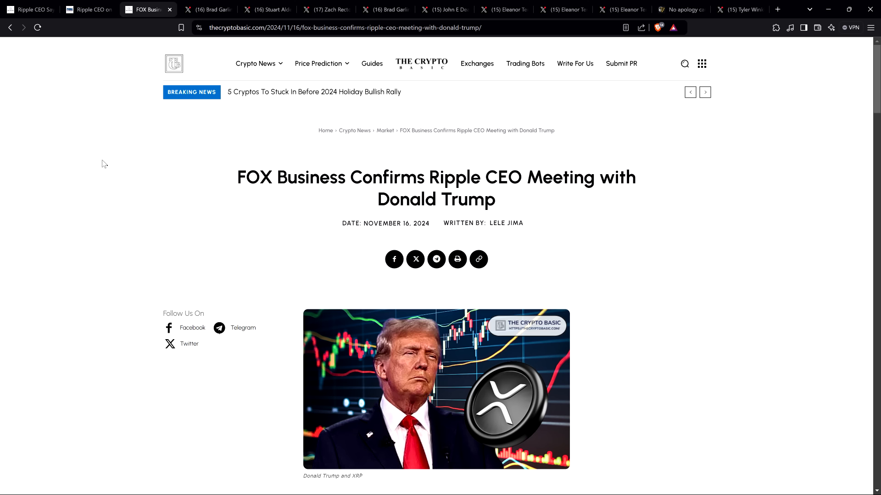
- Show Brad Garlinghouse's November 6 congratulatory post with his 100-day checklist
left_click(208, 9)
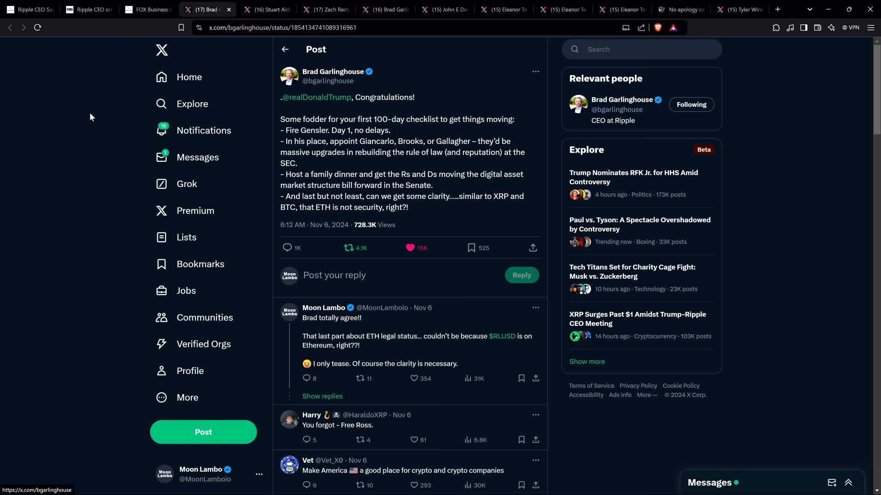
mouse_move(338, 96)
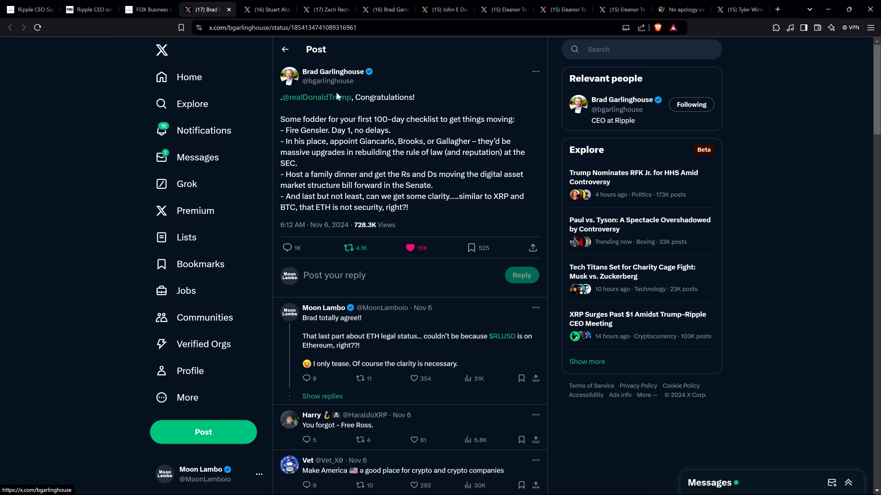
mouse_move(316, 97)
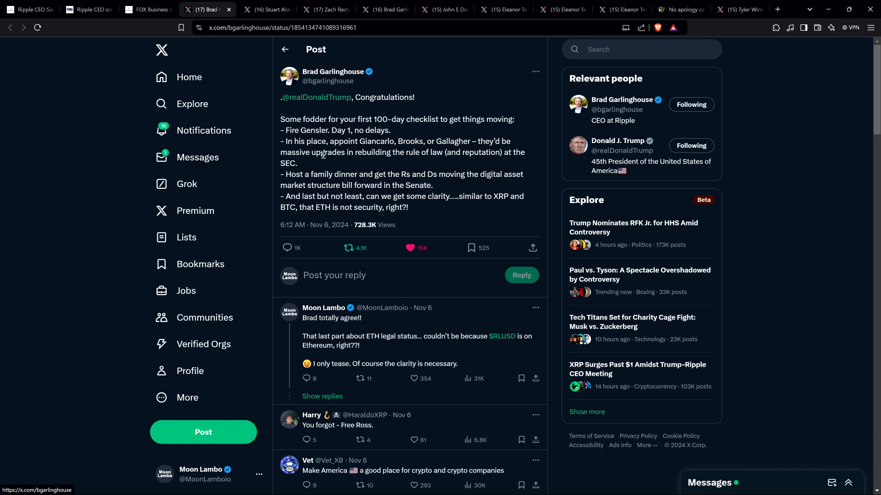
mouse_move(73, 132)
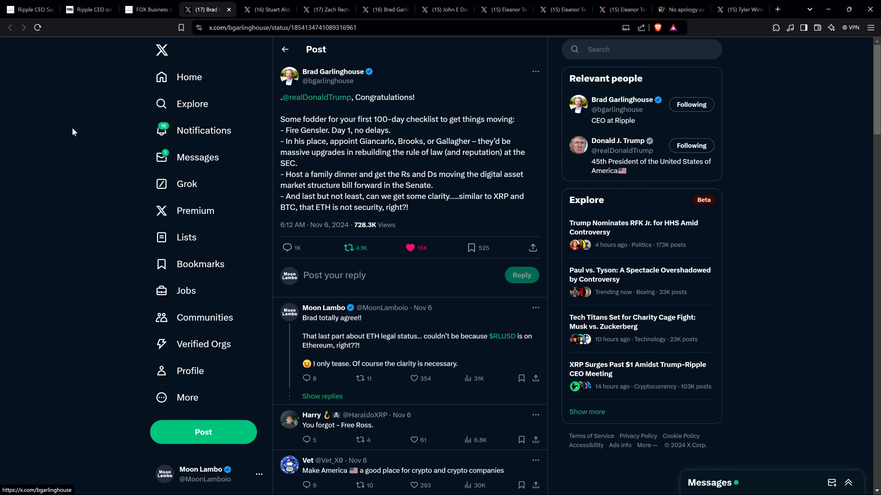
mouse_move(76, 97)
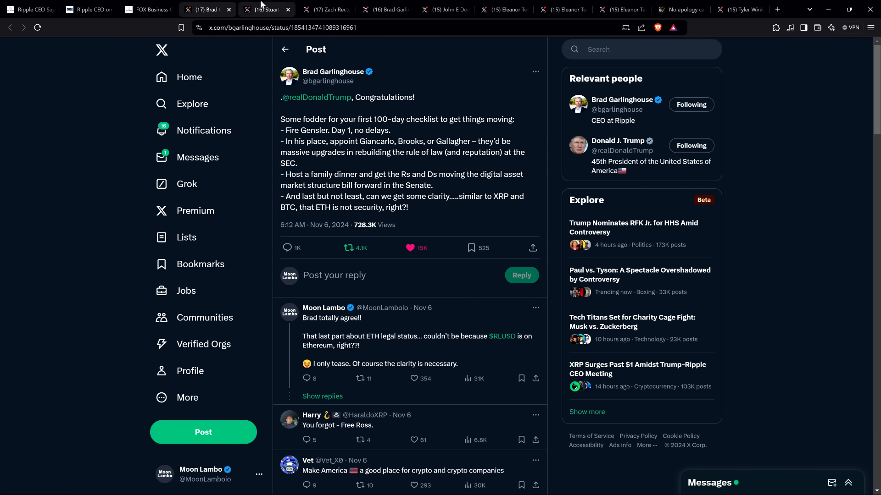
- View Stuart Alderoty's post quoting the checklist, then Zach Rector's 'Confirmed #XRP' post
left_click(267, 9)
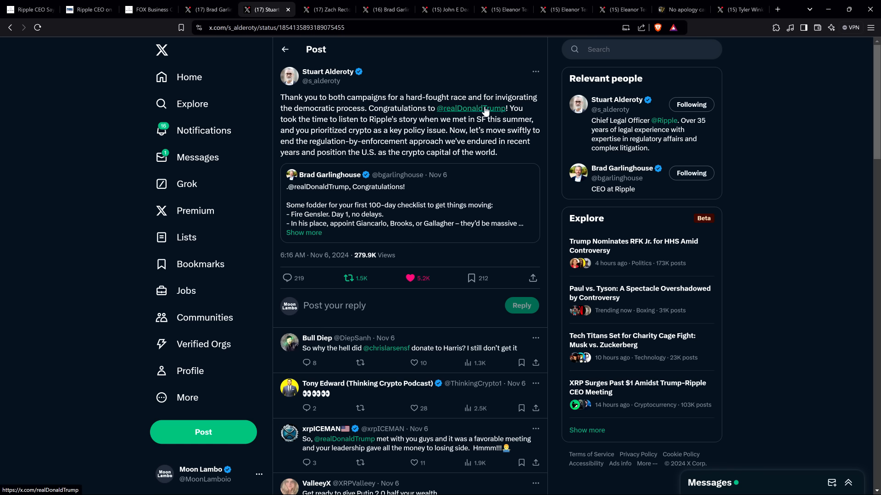
mouse_move(314, 117)
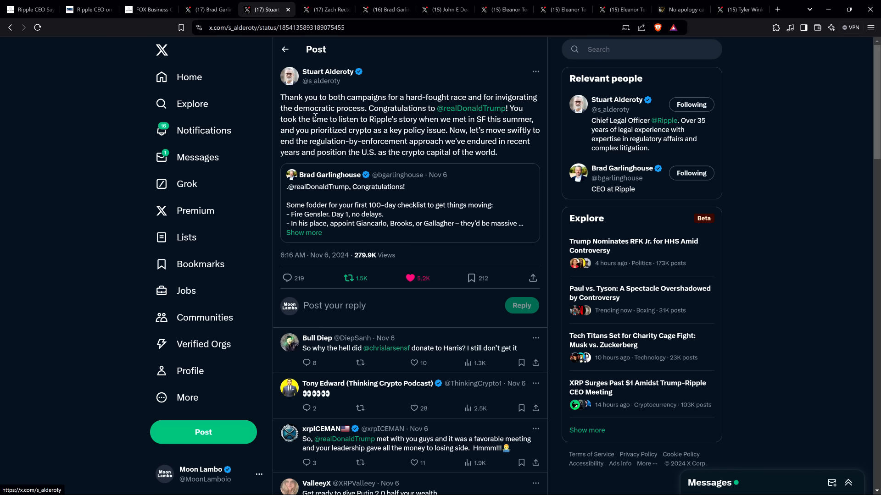
mouse_move(60, 110)
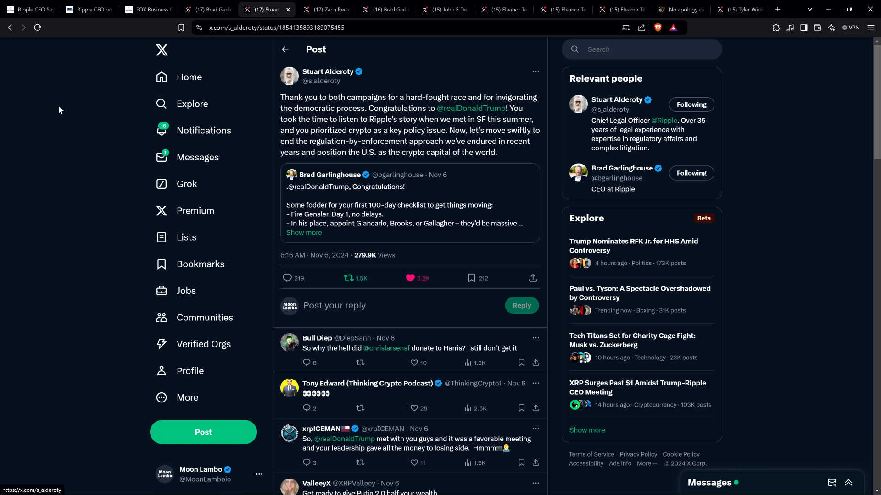
mouse_move(66, 146)
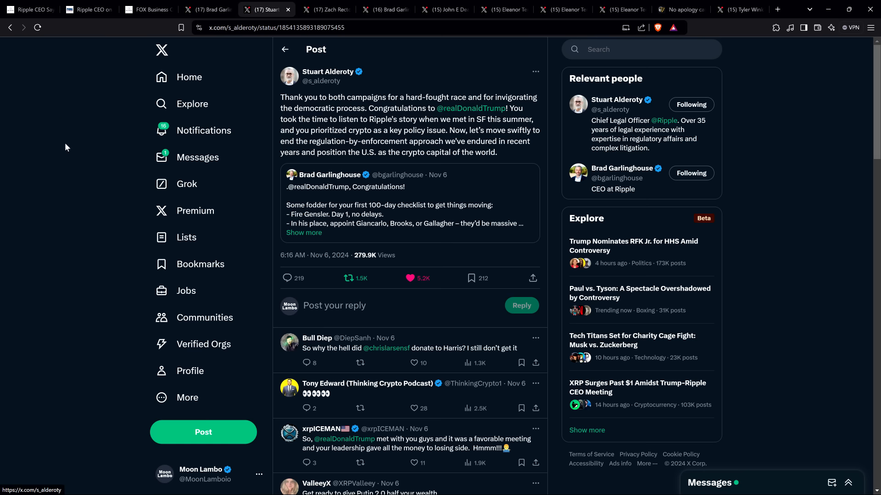
left_click(320, 9)
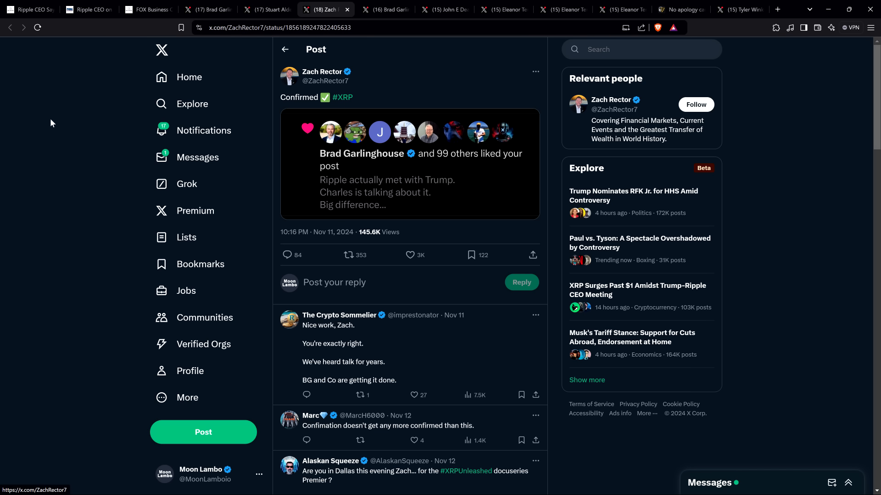
- Pass Zach Rector's post and the FOX Business article to reach Garlinghouse's Liz Claman post
left_click(87, 9)
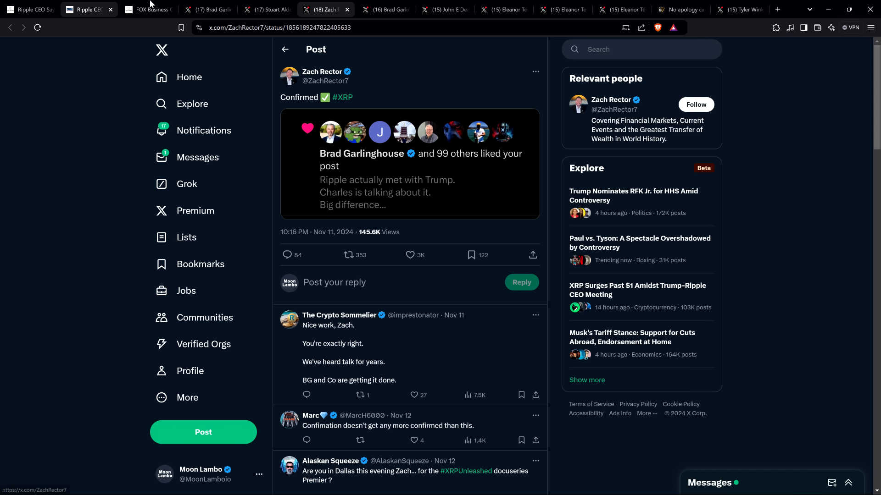
left_click(147, 9)
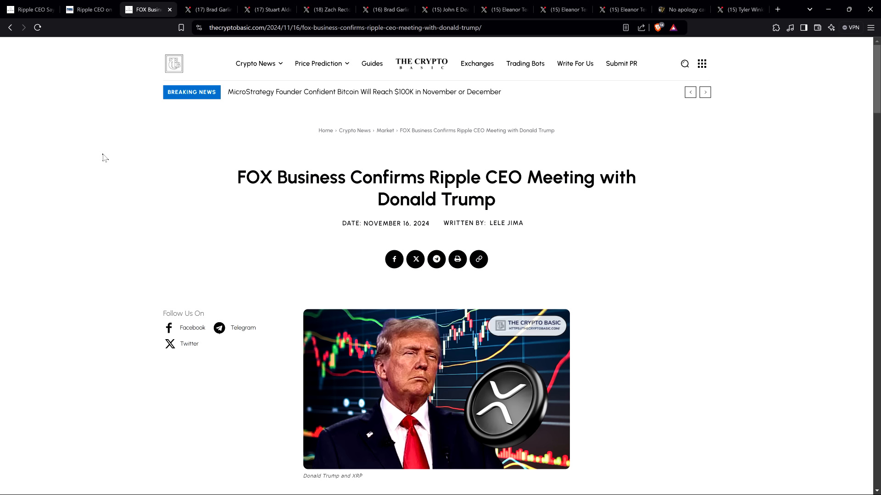
mouse_move(112, 111)
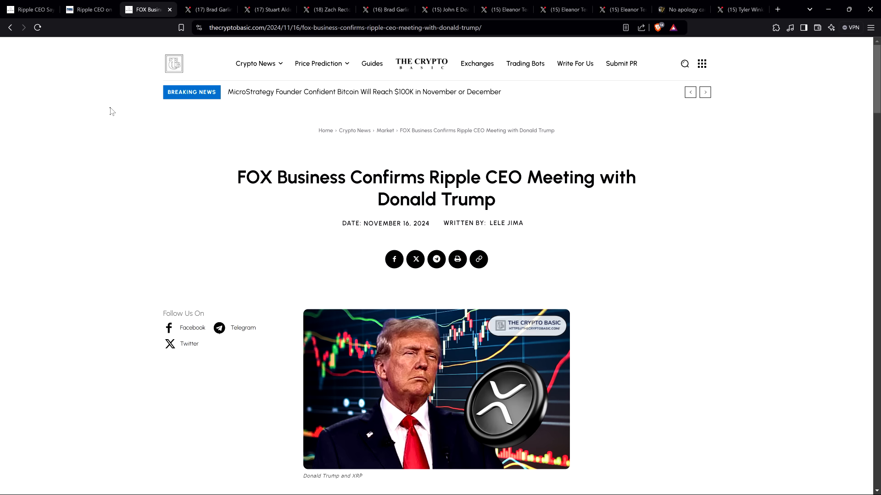
mouse_move(207, 9)
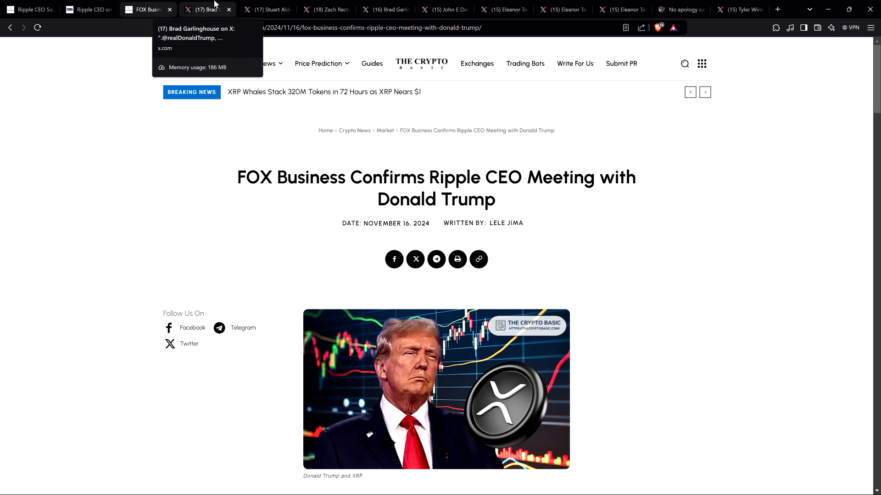
left_click(265, 9)
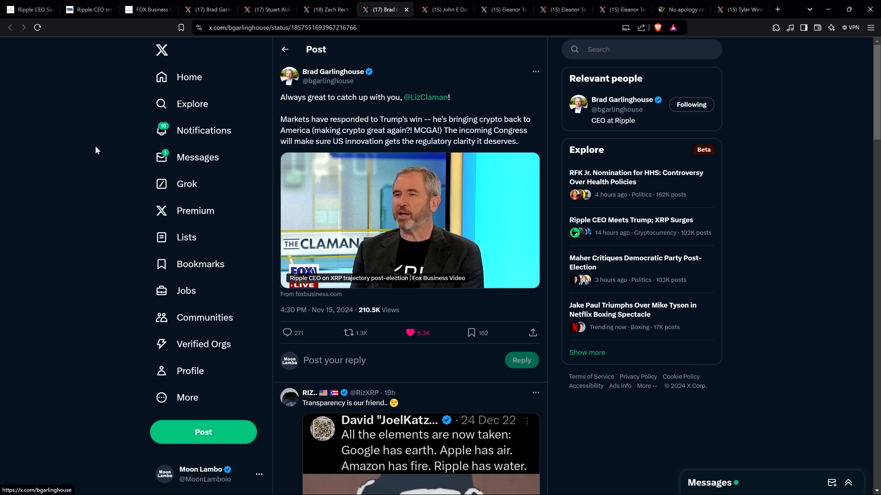
mouse_move(76, 146)
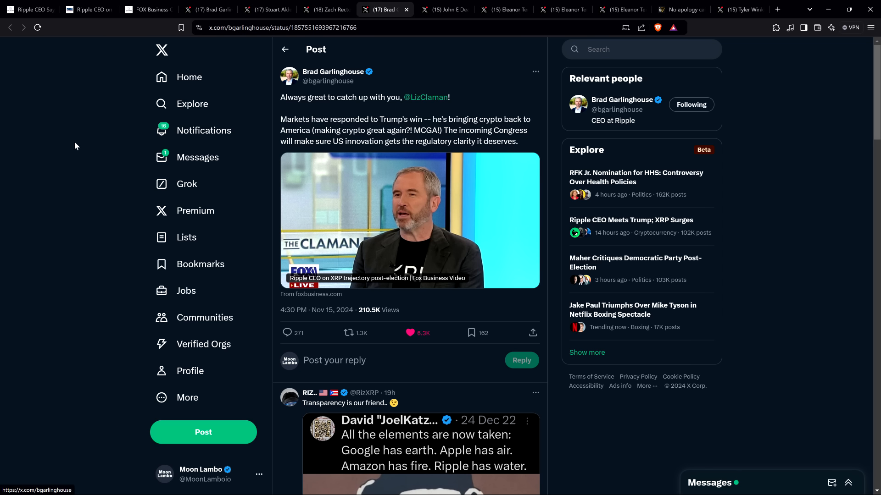
mouse_move(374, 52)
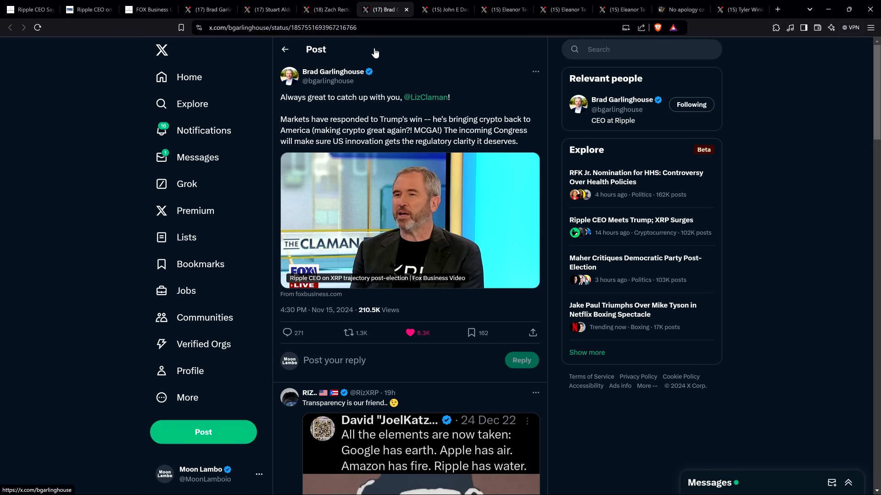
mouse_move(422, 56)
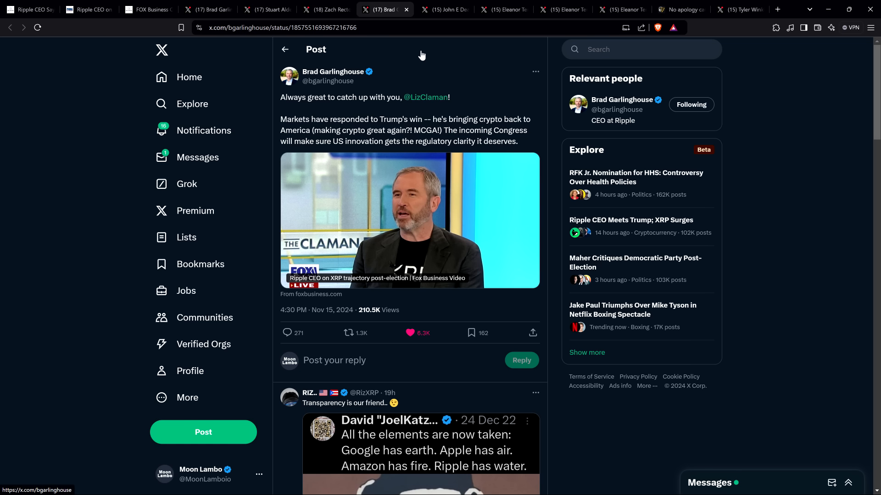
- Move to John E Deaton's November 15 post explaining Garlinghouse's remarks on Liz Claman's show
left_click(444, 9)
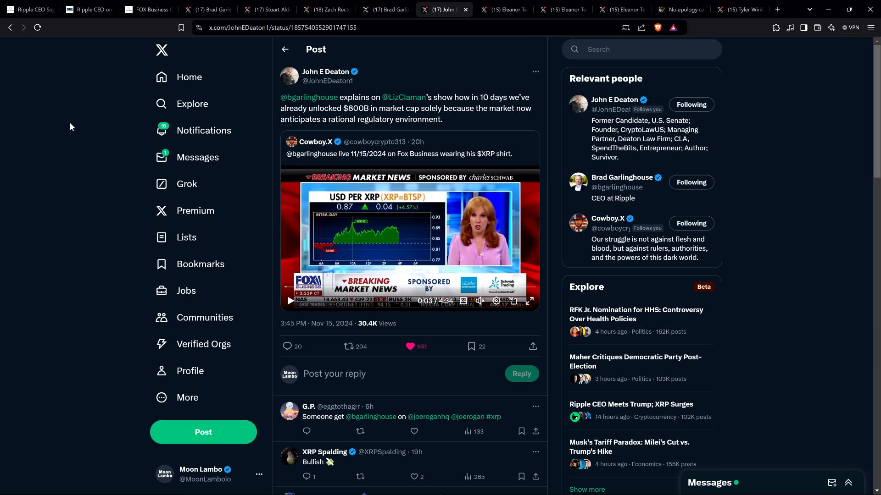
mouse_move(61, 137)
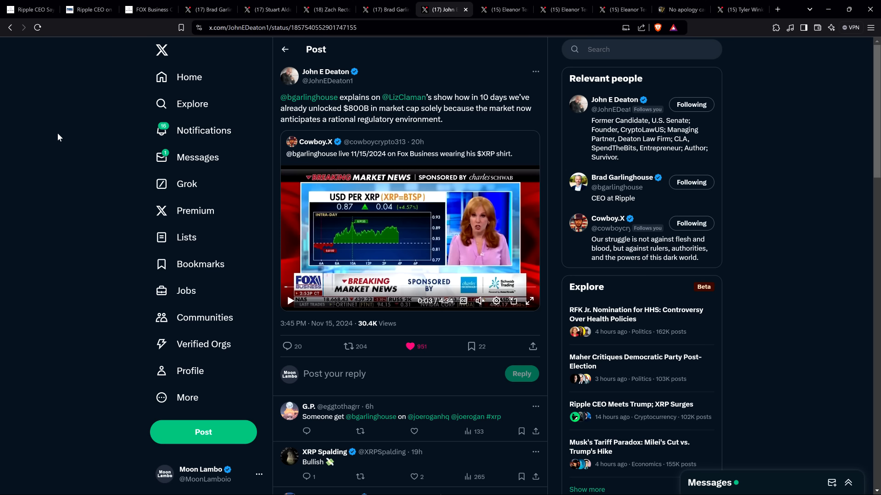
mouse_move(497, 76)
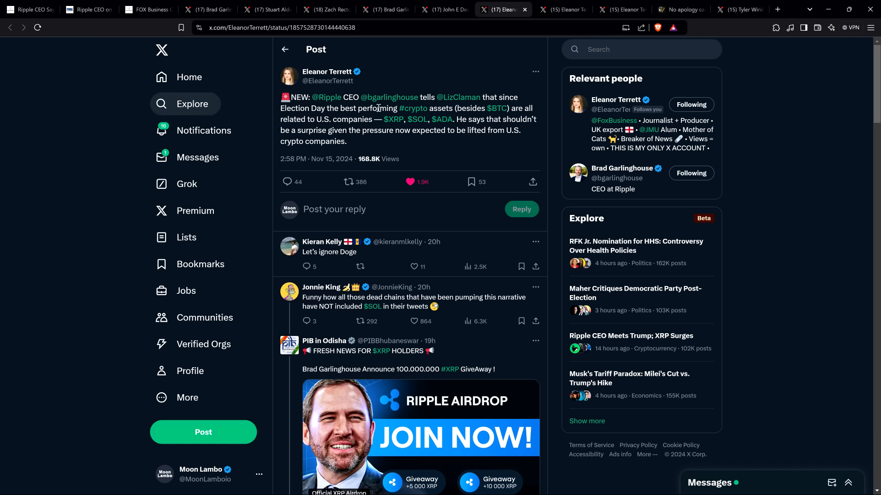
mouse_move(522, 68)
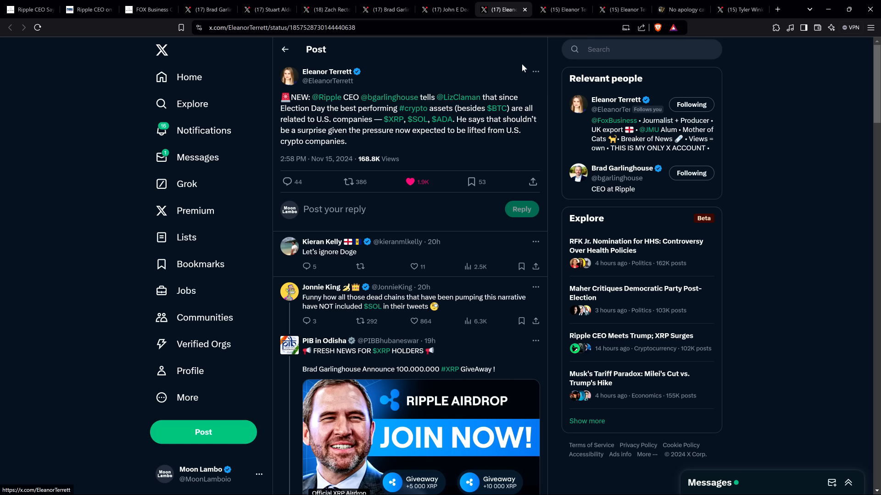
left_click(559, 9)
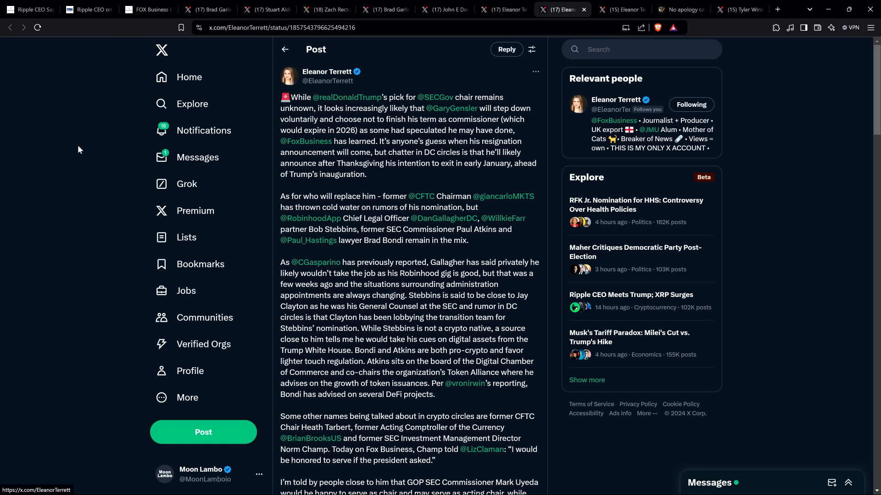
mouse_move(90, 163)
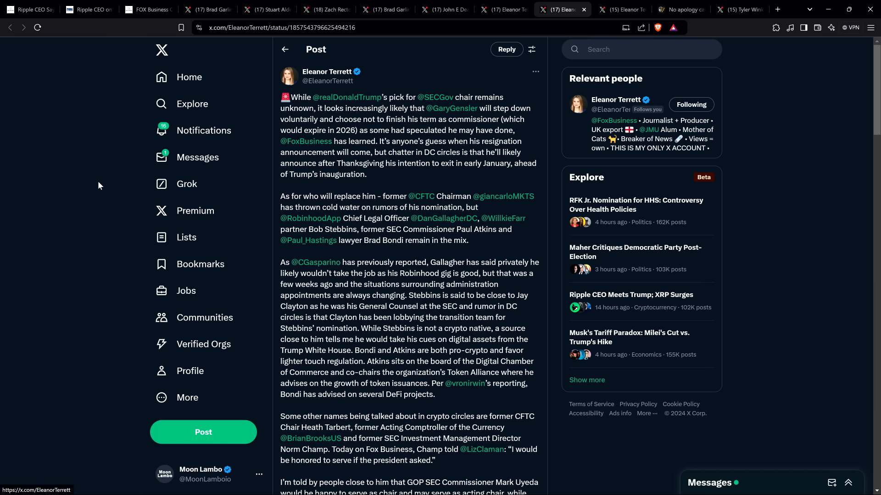
mouse_move(96, 185)
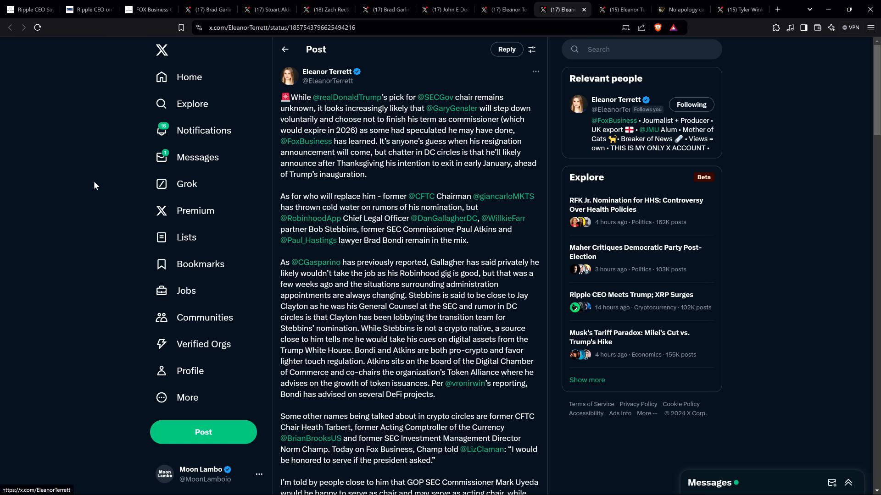
mouse_move(77, 166)
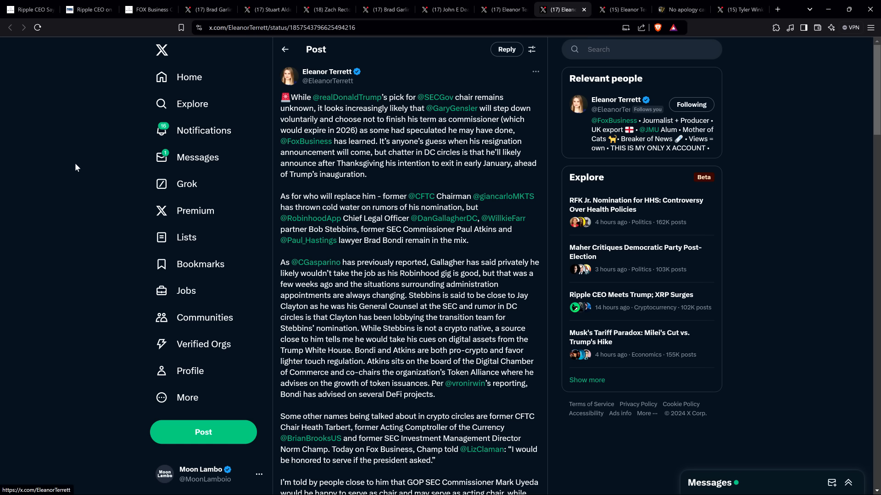
mouse_move(84, 166)
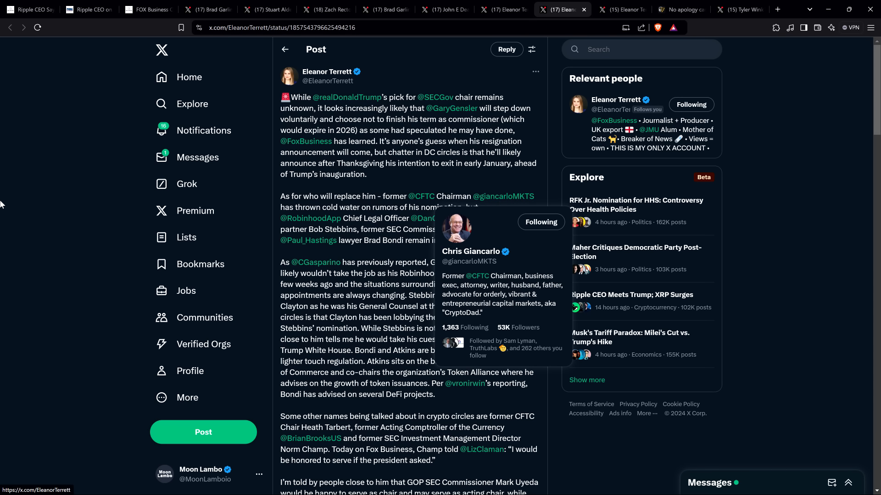
mouse_move(53, 345)
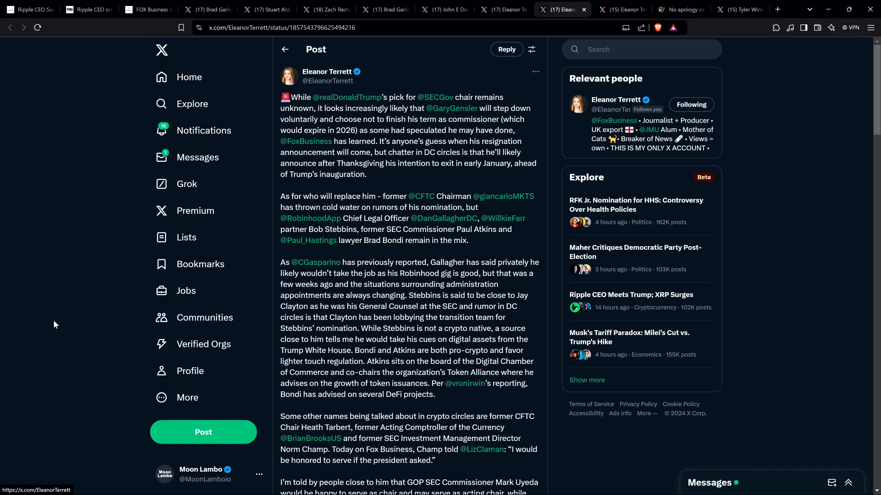
- Reveal the paragraphs of Eleanor Terrett's post about Mark Uyeda serving as chair and Hester Peirce
scroll("down", 3)
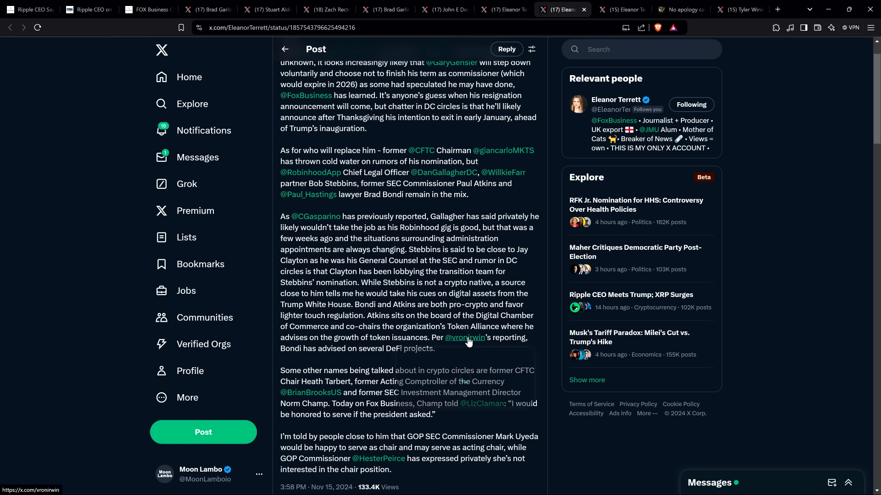
mouse_move(465, 337)
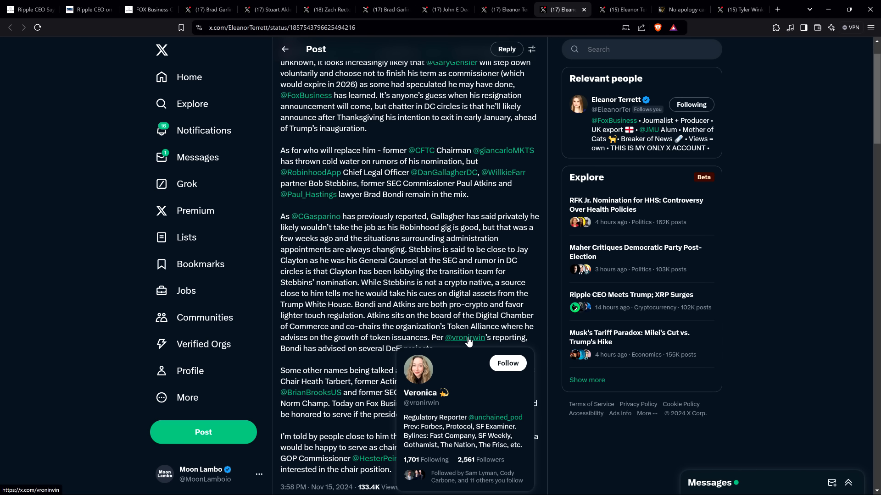
mouse_move(457, 329)
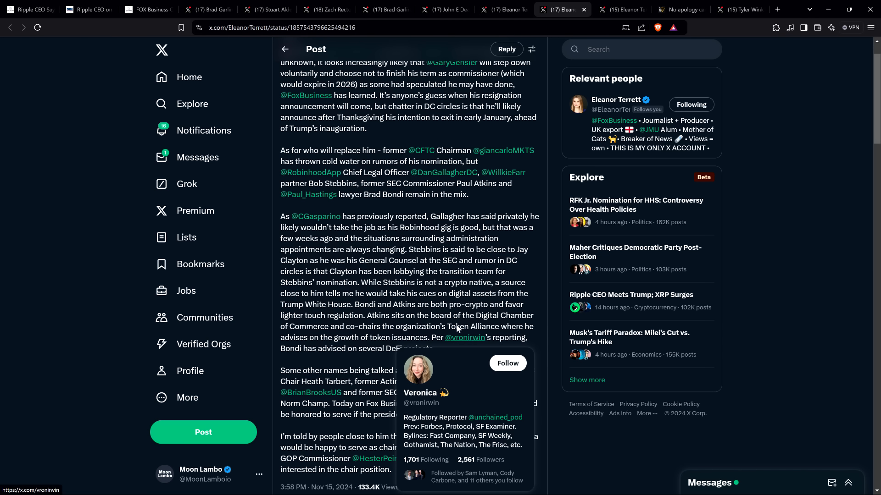
mouse_move(10, 342)
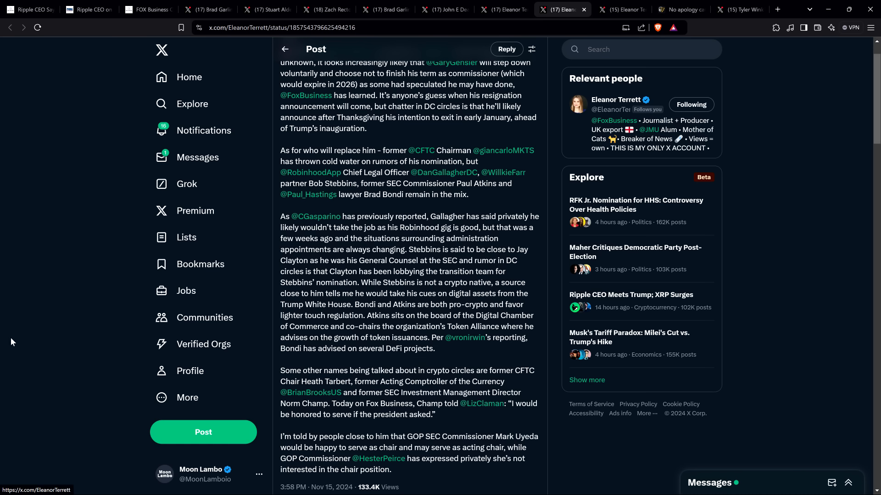
- Reveal the post's footer with its 3:58 PM timestamp, 133.4K views and 648 likes
scroll("down", 3)
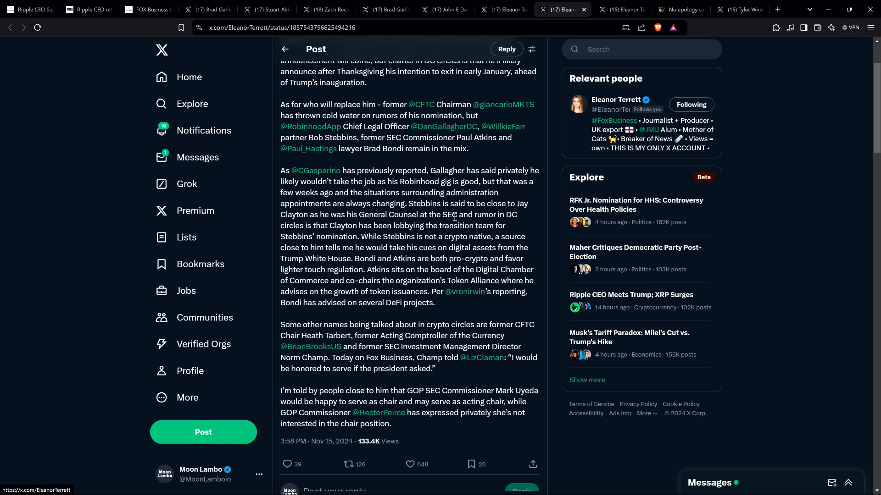
mouse_move(455, 217)
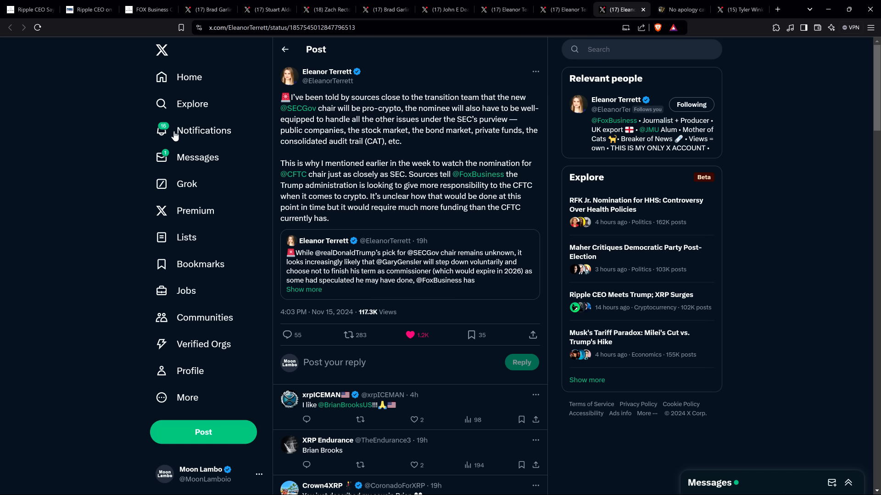
mouse_move(66, 161)
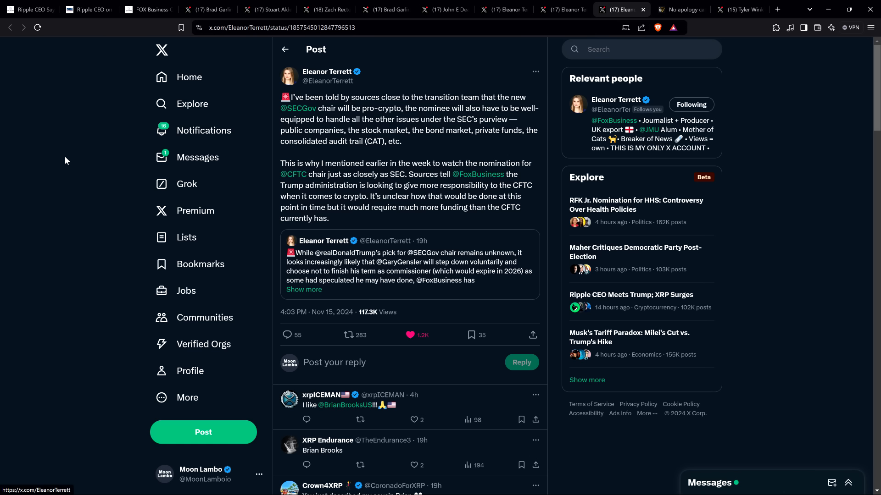
mouse_move(79, 141)
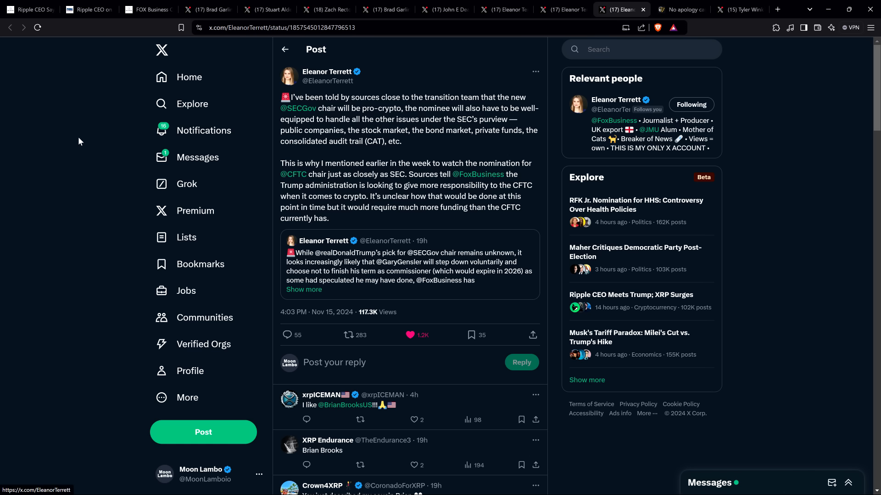